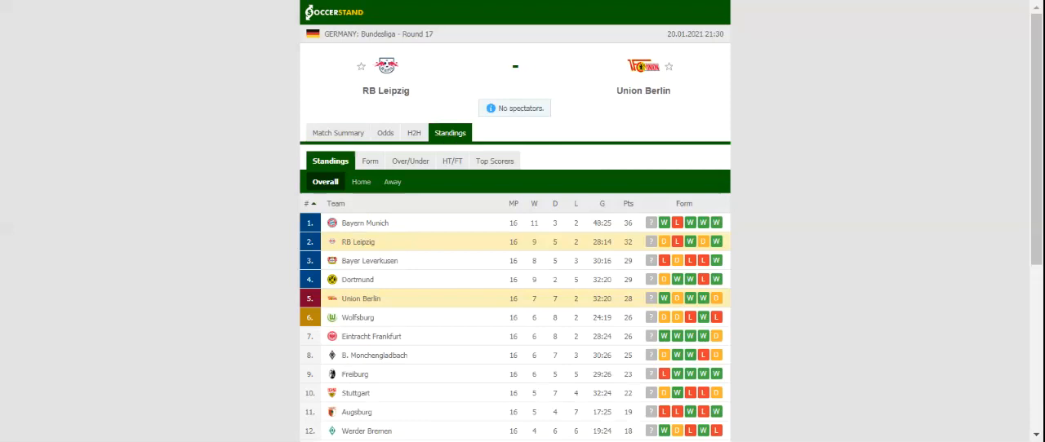
pyautogui.moveTo(415, 138)
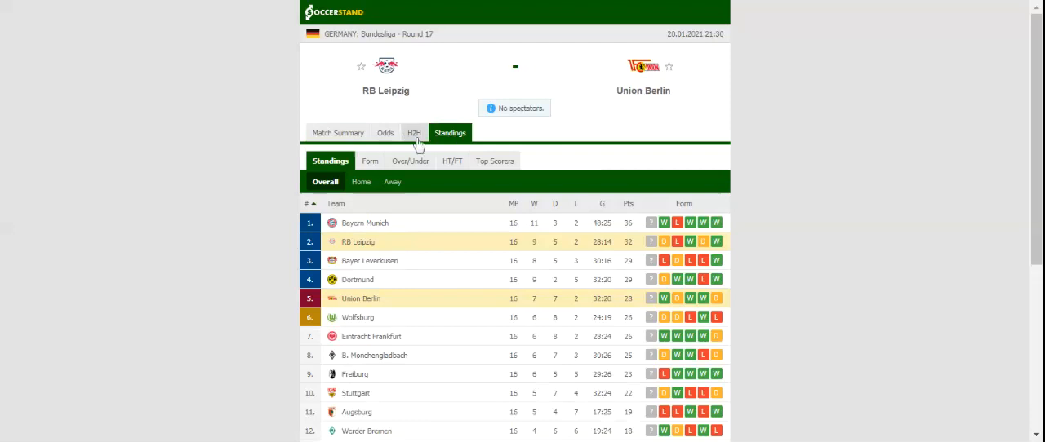
# Show RB Leipzig vs Union Berlin head-to-head history with each team's last five matches
pyautogui.click(414, 133)
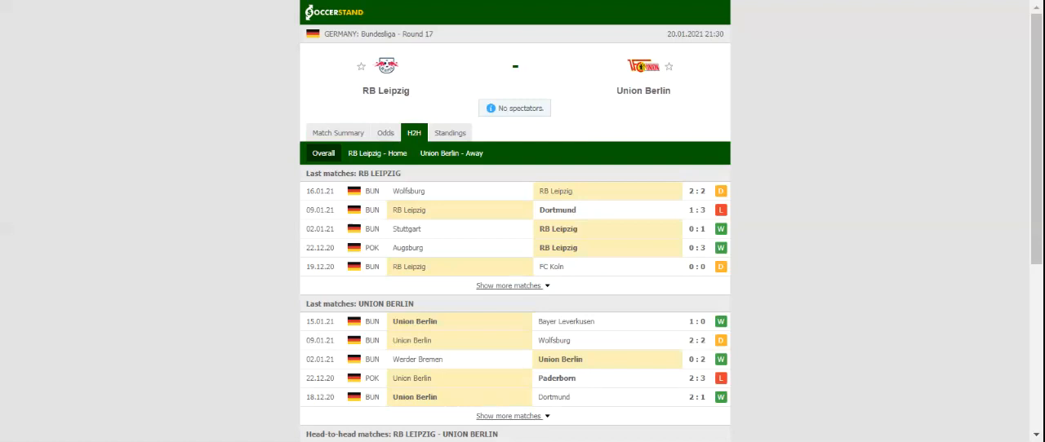
# Display the full-time 1X2 odds table from seven bookmakers
pyautogui.click(384, 132)
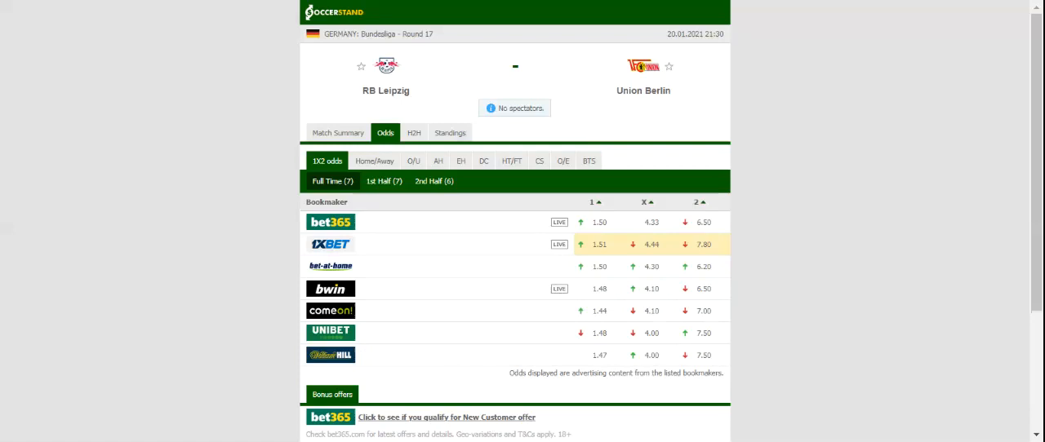
pyautogui.moveTo(455, 84)
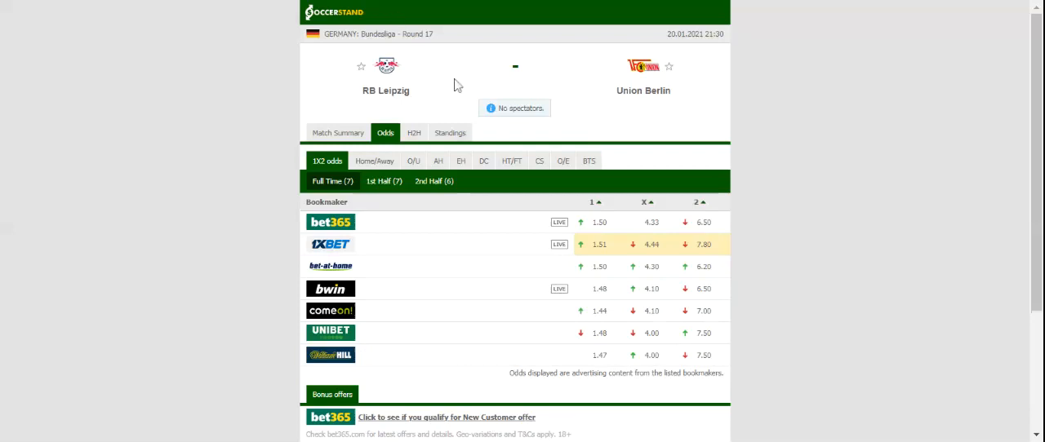
pyautogui.moveTo(452, 81)
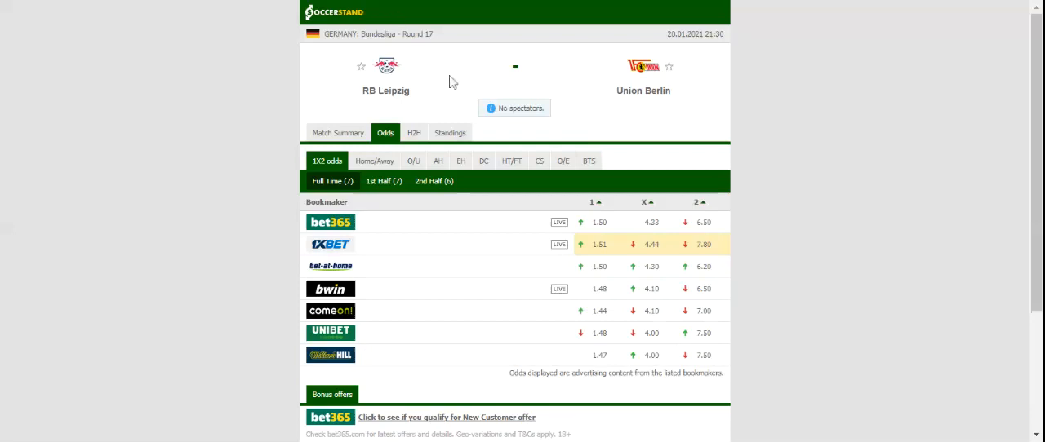